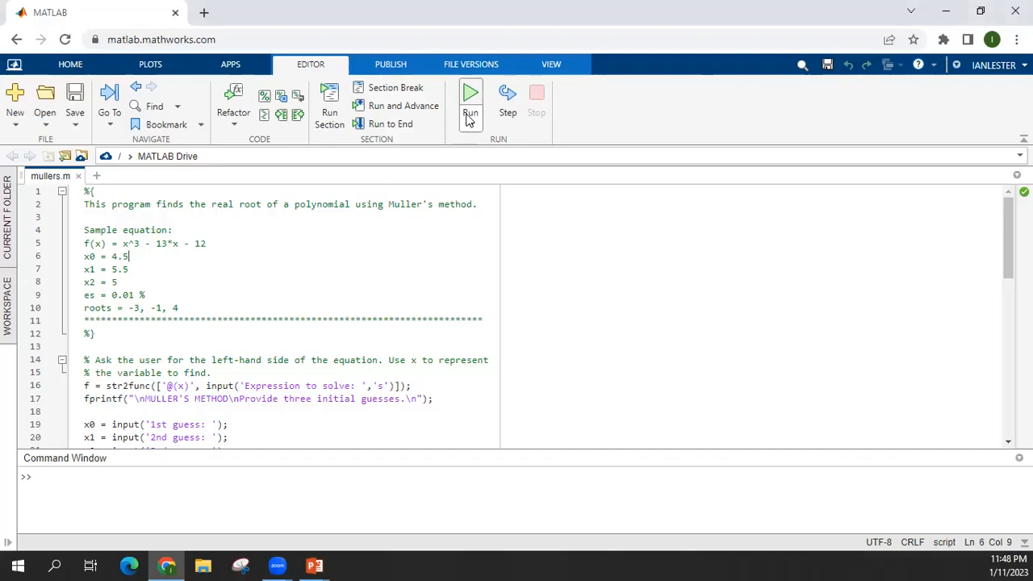
- Run the Muller's script on x^3 - 13*x - 12 with guesses 4.5, 5.5, 5 and criterion 0.01, giving root 4
{"action": "left_click", "coordinate": [469, 97]}
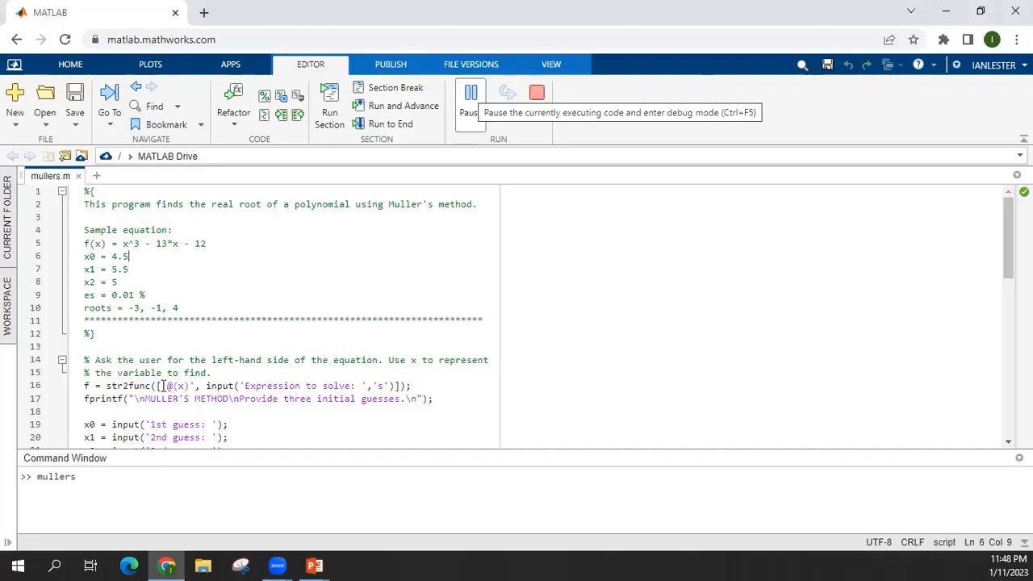
{"action": "left_click", "coordinate": [470, 92]}
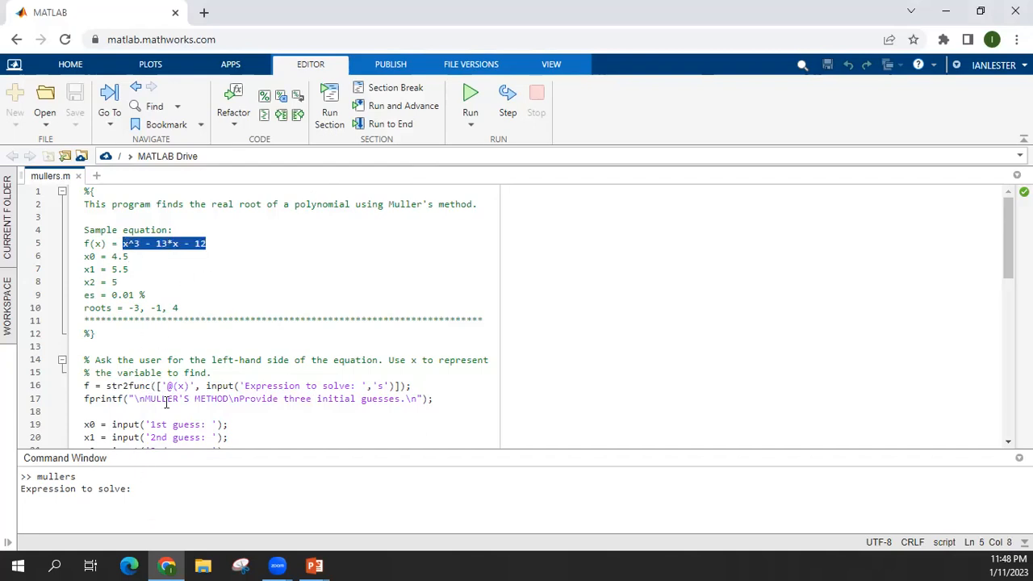
{"action": "type", "text": "x^3 - 13*x - 12"}
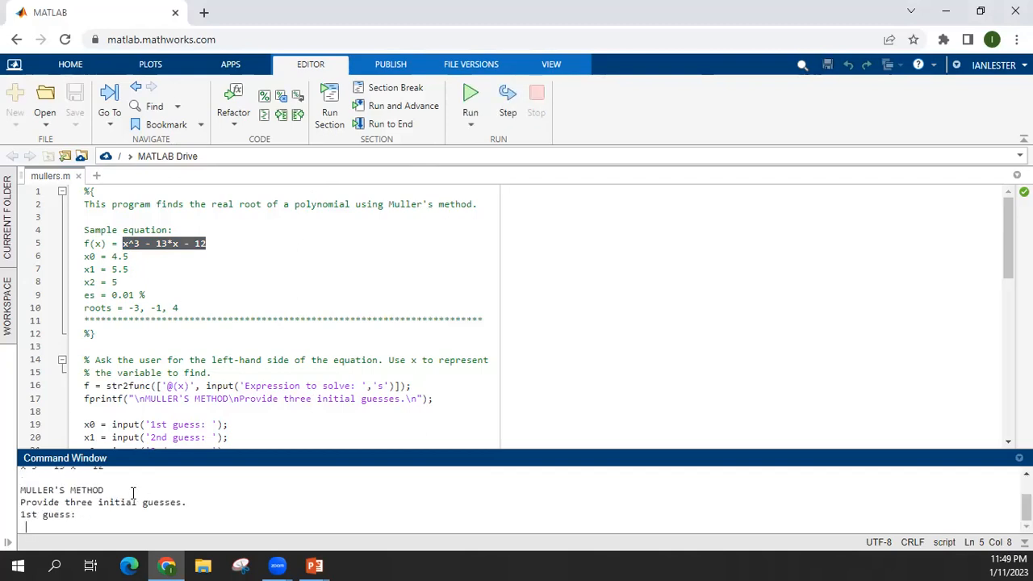
{"action": "type", "text": "5."}
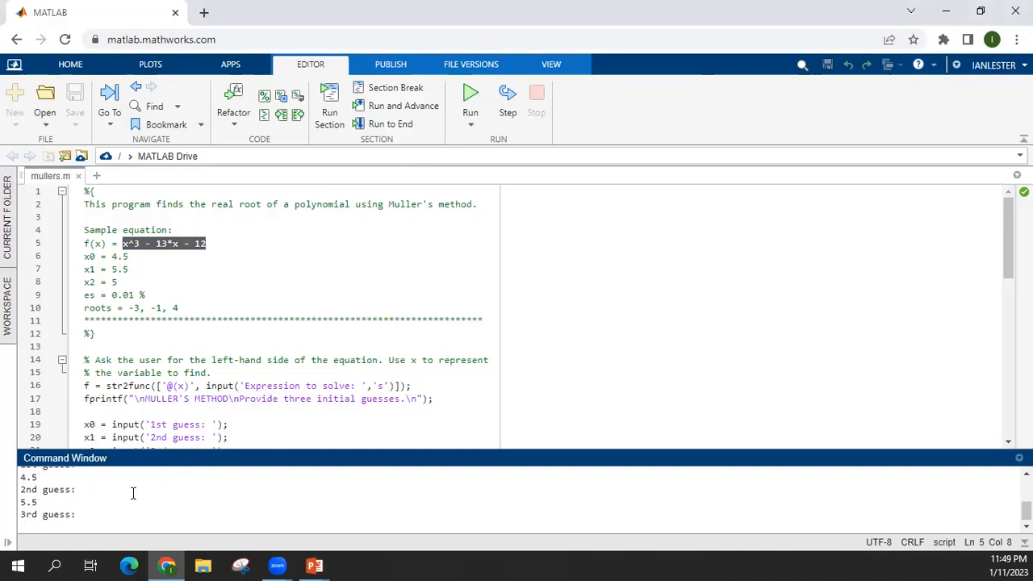
{"action": "type", "text": "5"}
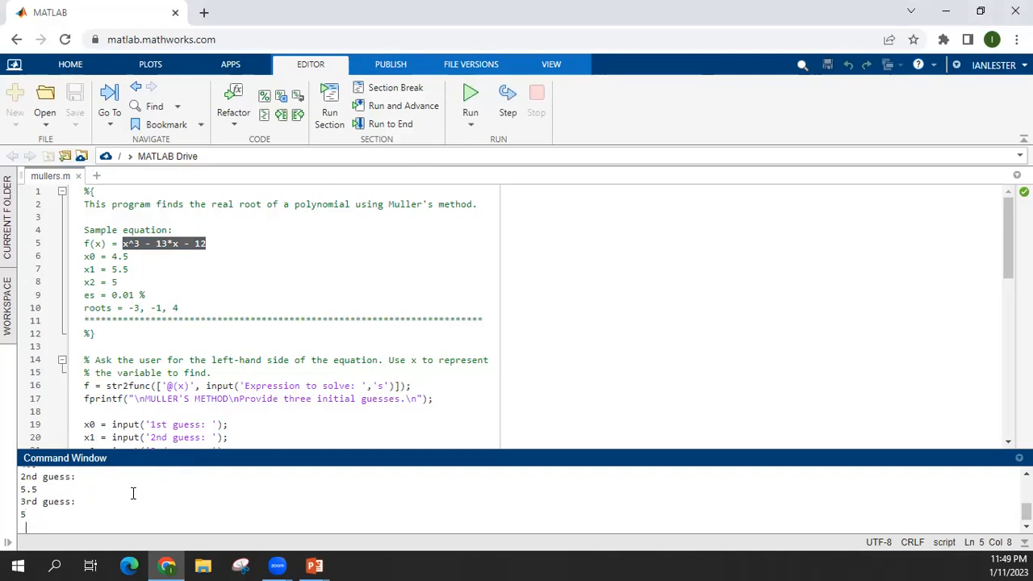
{"action": "key", "text": "Enter"}
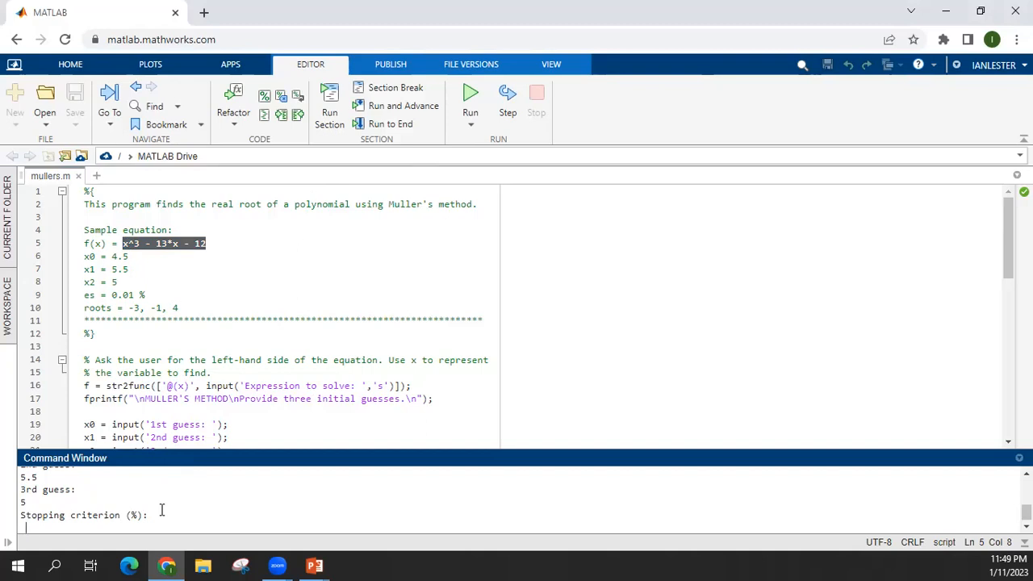
{"action": "type", "text": "0.01"}
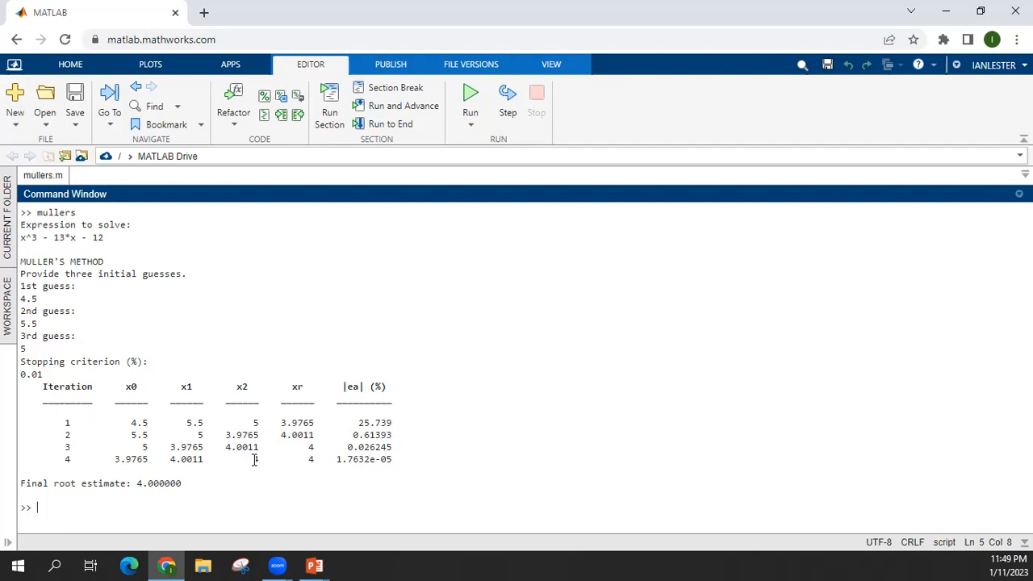
{"action": "mouse_move", "coordinate": [399, 458]}
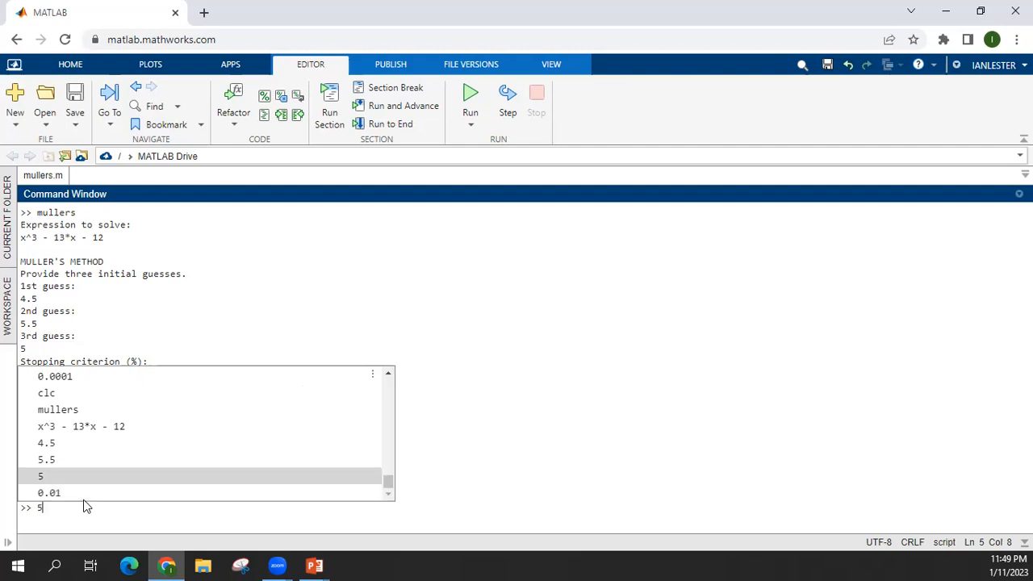
- Rerun mullers with guesses -4.5, -4, -3.5 and criterion 0.000001, giving root -3.000000
{"action": "key", "text": "Enter"}
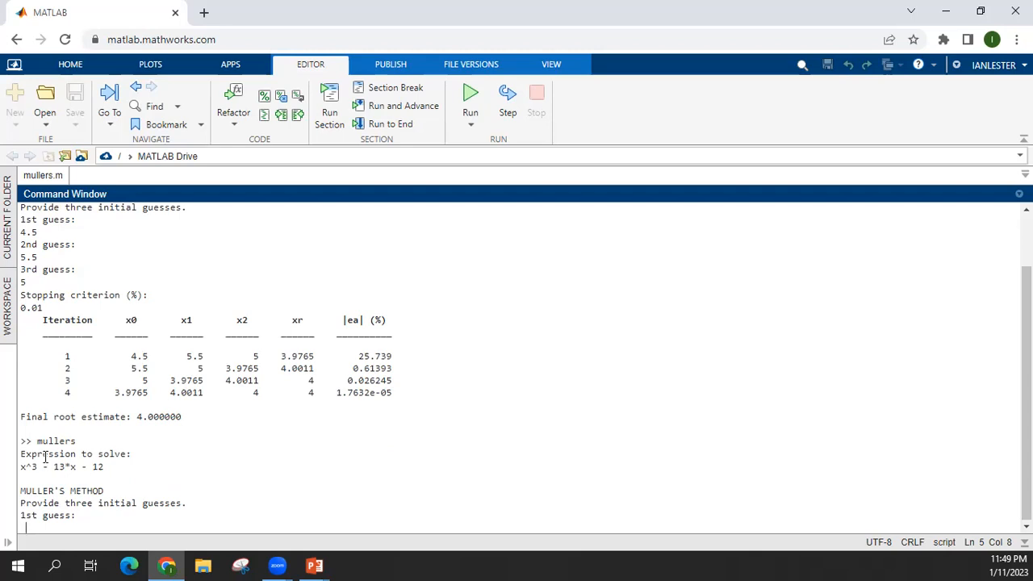
{"action": "type", "text": "-4.5"}
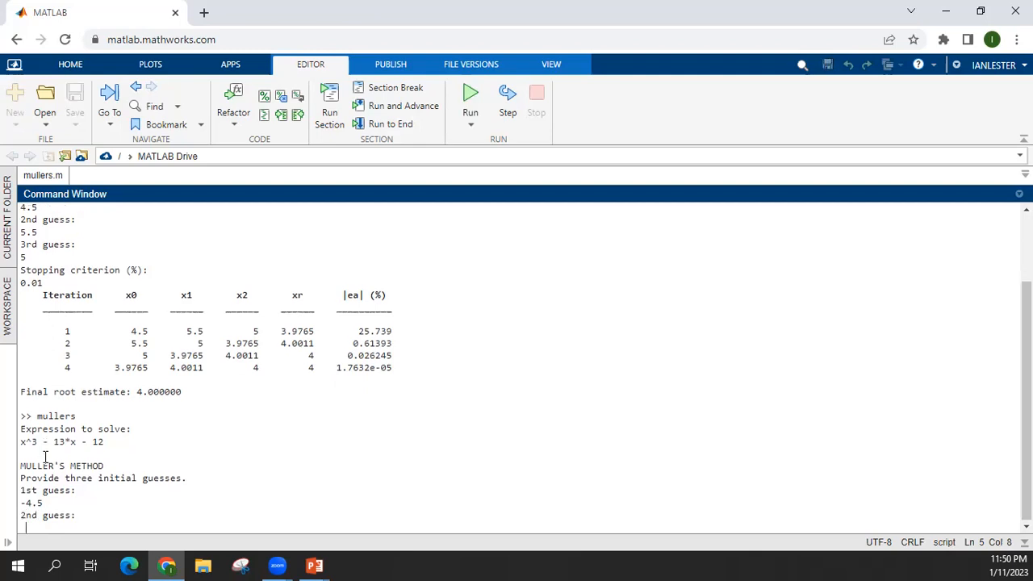
{"action": "type", "text": "-4"}
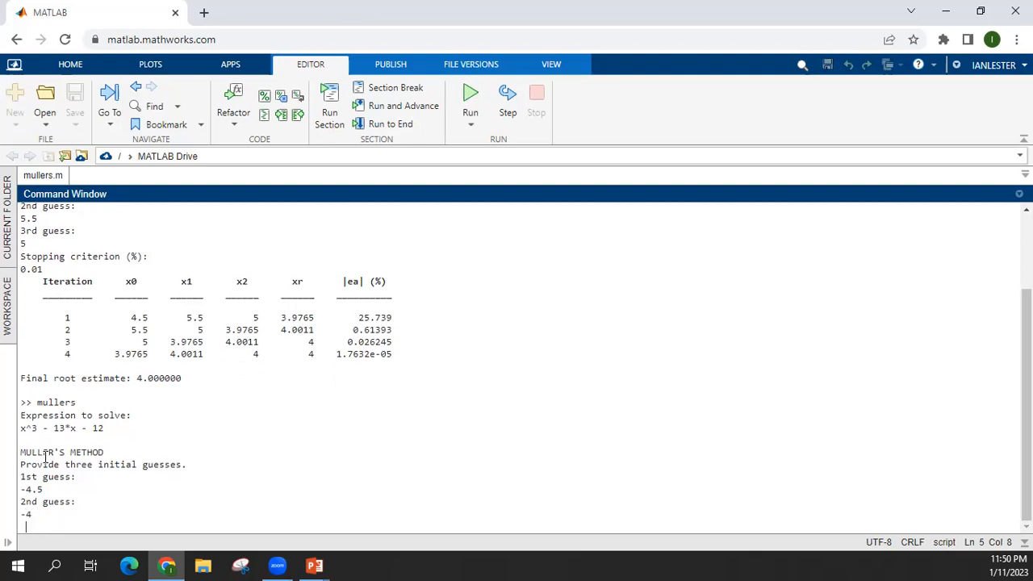
{"action": "type", "text": "-3.5"}
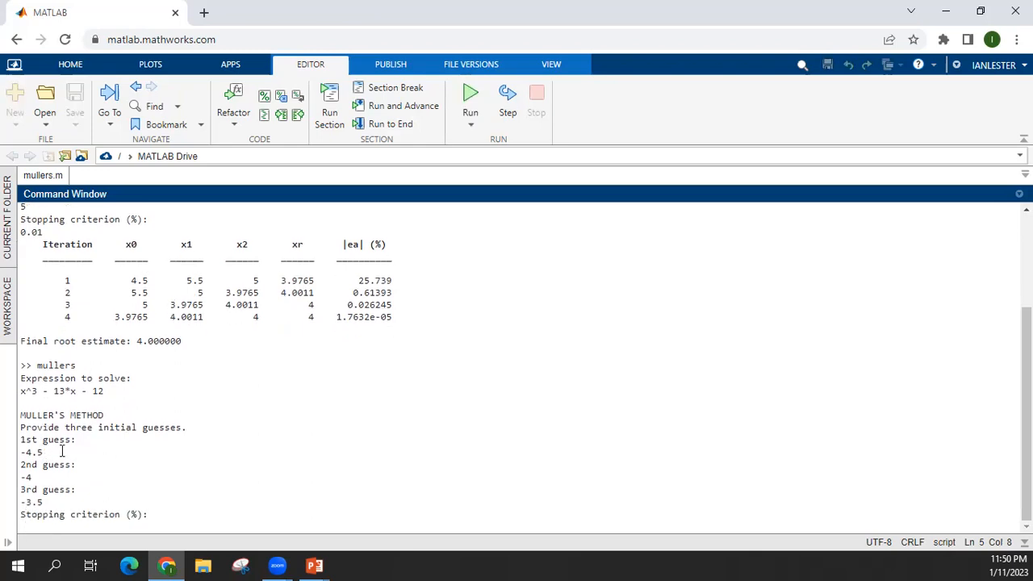
{"action": "type", "text": "0."}
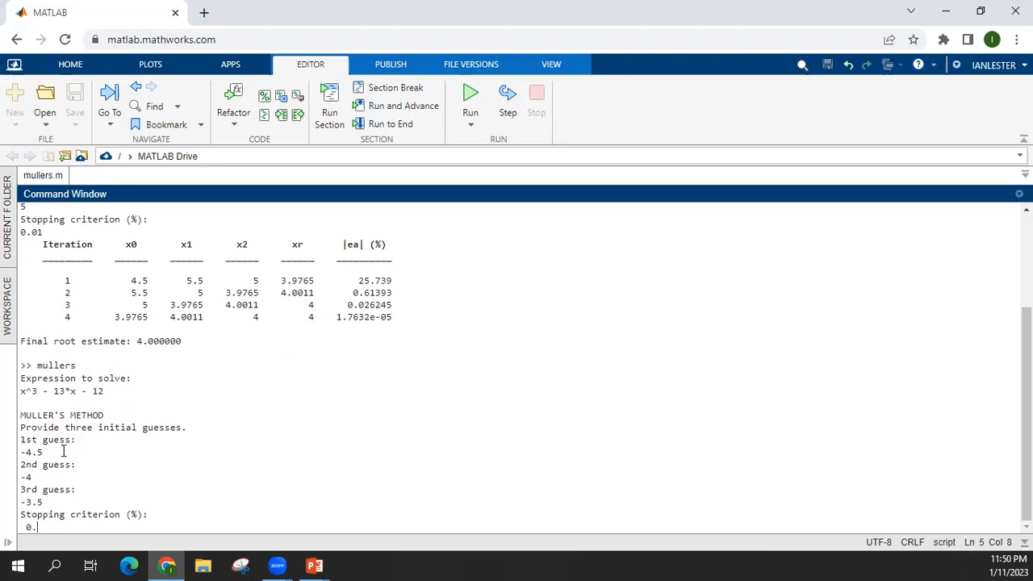
{"action": "type", "text": "00001"}
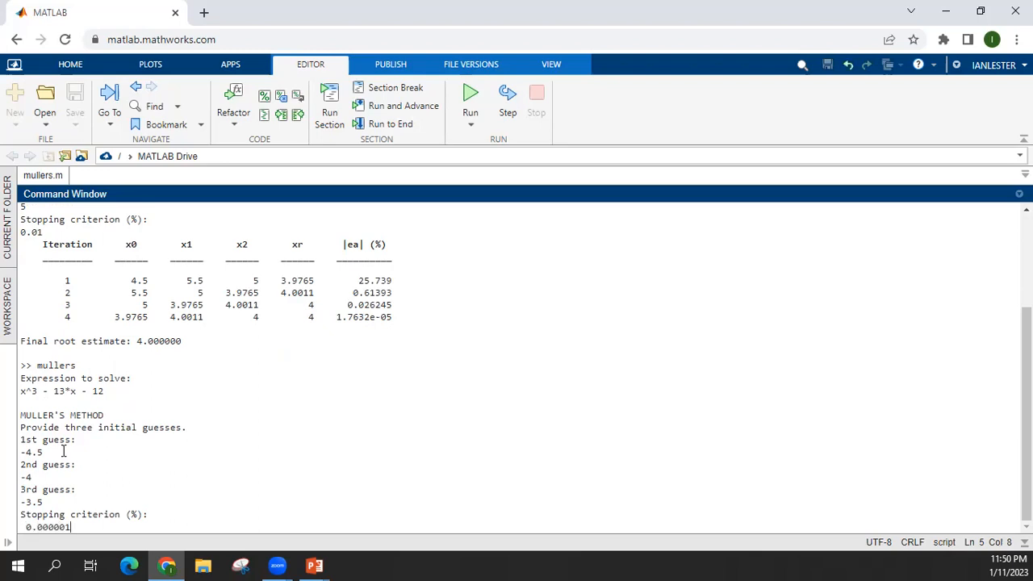
{"action": "key", "text": "enter"}
{"action": "type", "text": "mullers"}
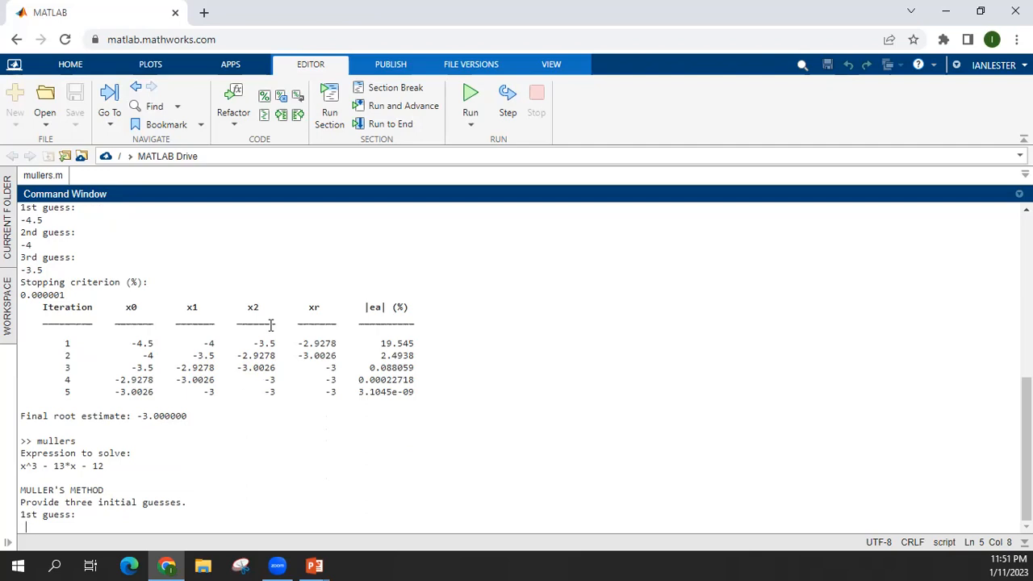
- Answer the third run's prompts with guesses -1.5, -0.5, 0.5 and a tiny criterion, giving root -1.000000
{"action": "type", "text": "-1."}
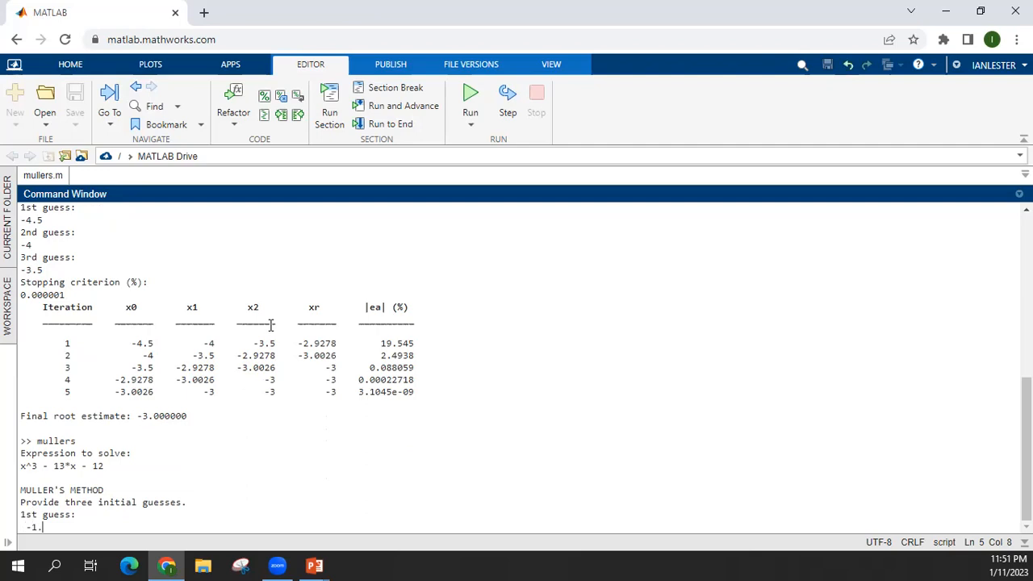
{"action": "type", "text": "-1.5"}
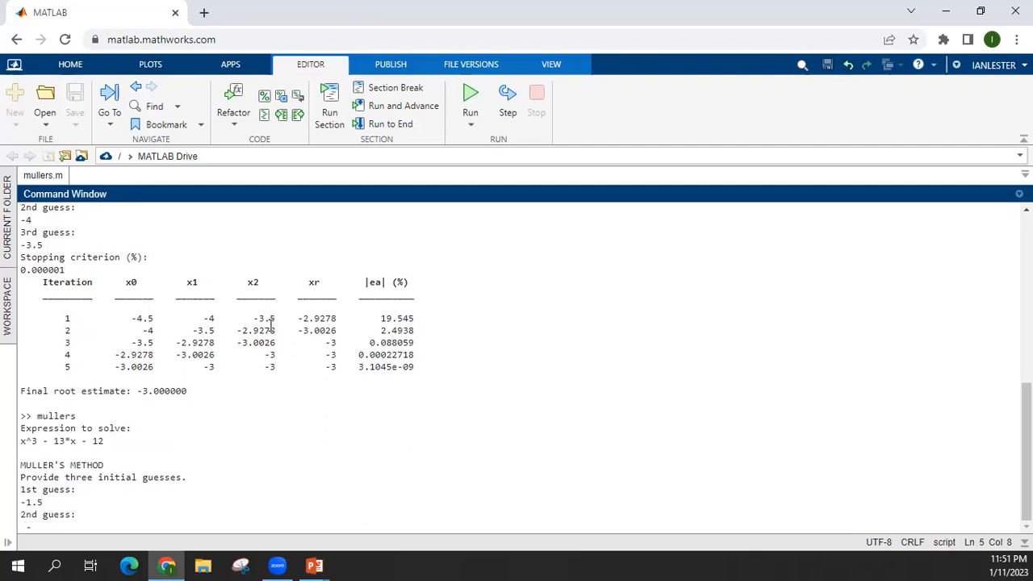
{"action": "type", "text": "0.5"}
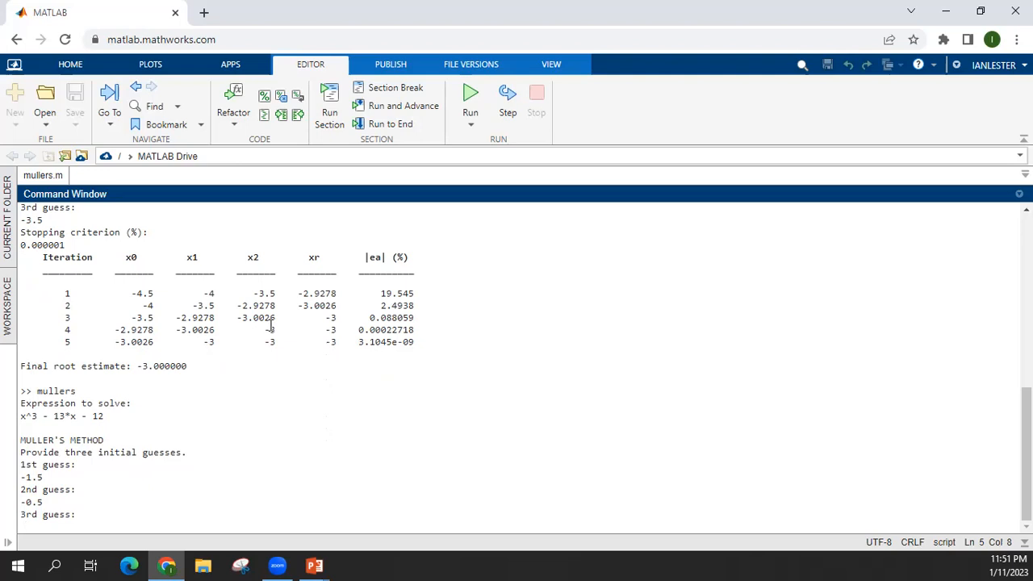
{"action": "type", "text": "0.5"}
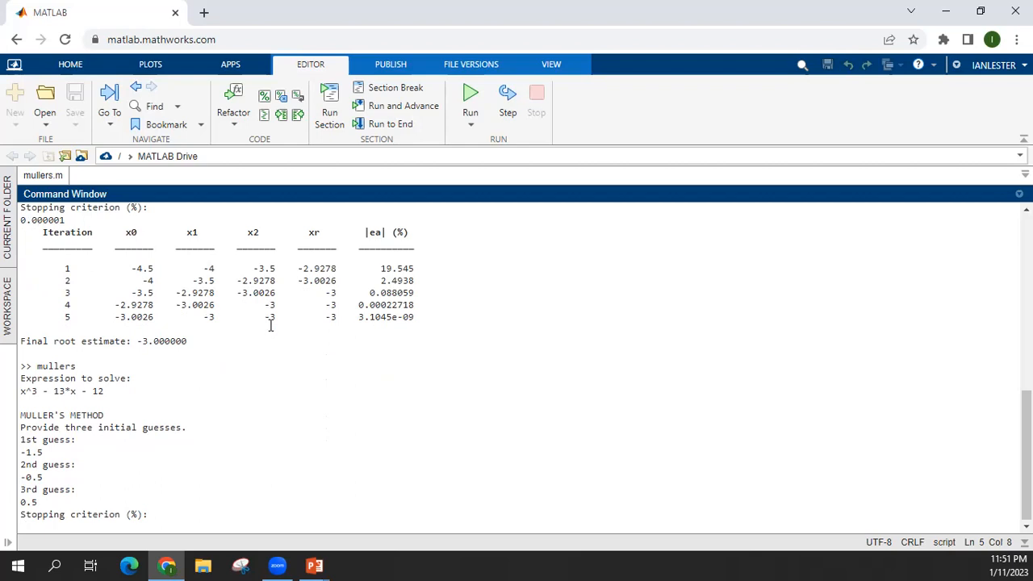
{"action": "type", "text": "0.00000000000001"}
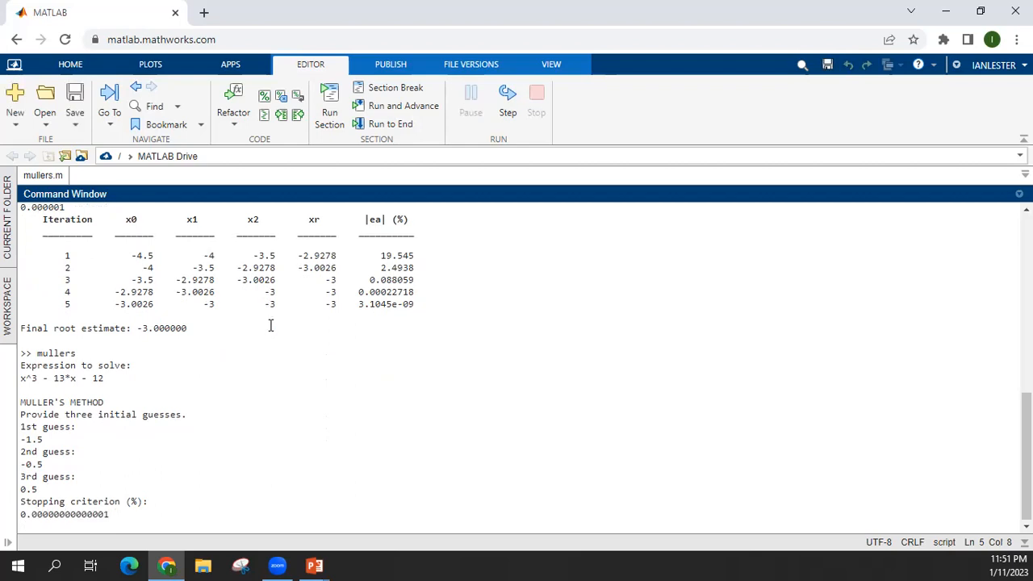
{"action": "left_click", "coordinate": [469, 97]}
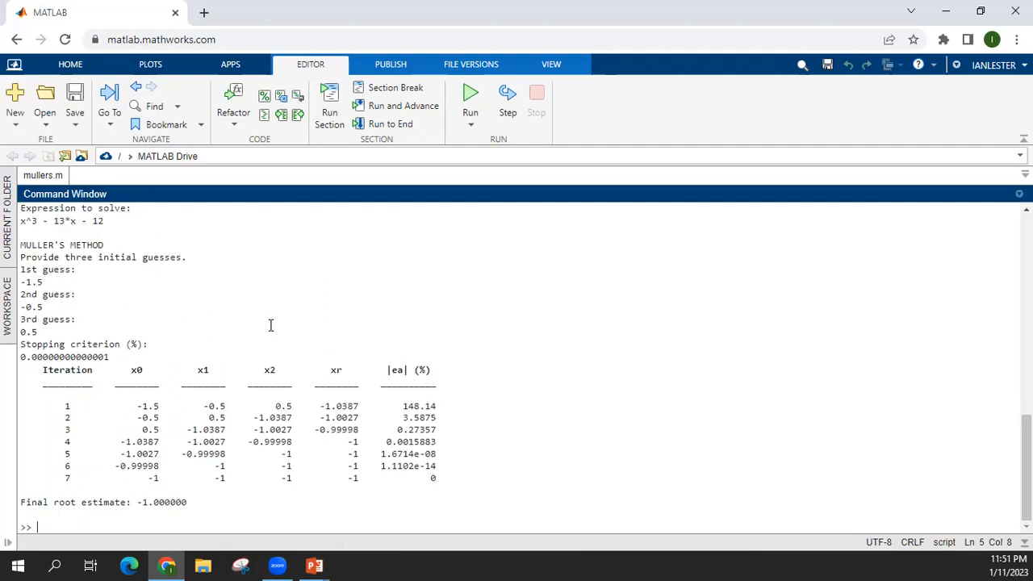
{"action": "mouse_move", "coordinate": [143, 504]}
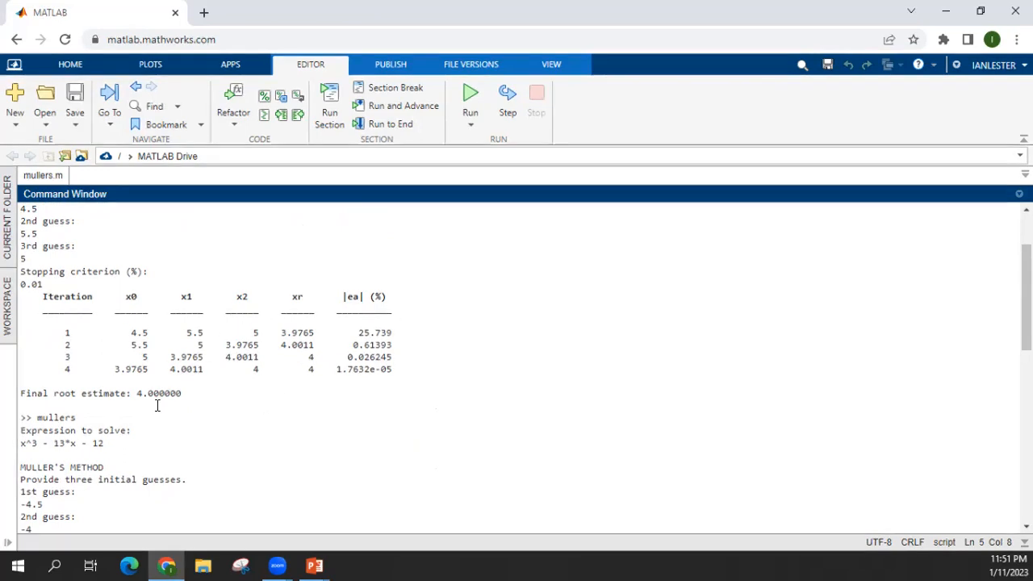
{"action": "scroll", "scroll_direction": "down", "scroll_amount": 3}
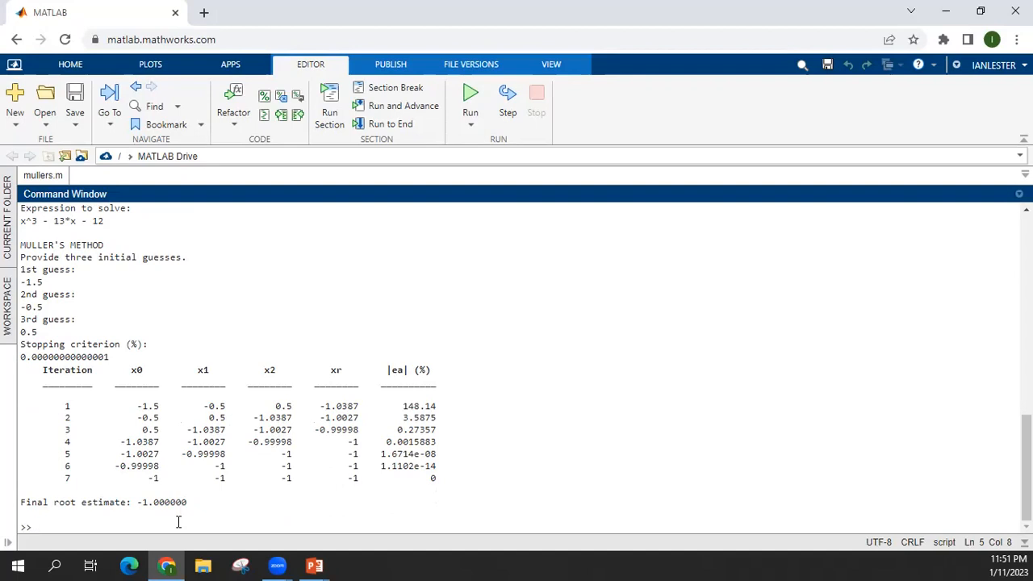
- Run mullers on x^3 - 13*x - 12 with guesses 100, 50, 10, converging through complex iterates to -1.000000
{"action": "type", "text": "mullers"}
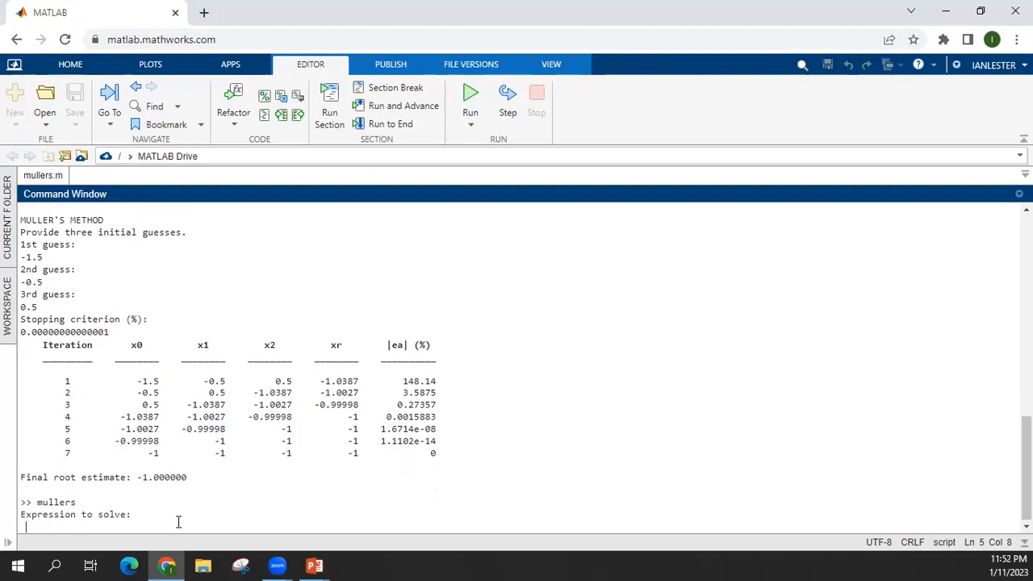
{"action": "type", "text": "x^3 - 13*x - 12"}
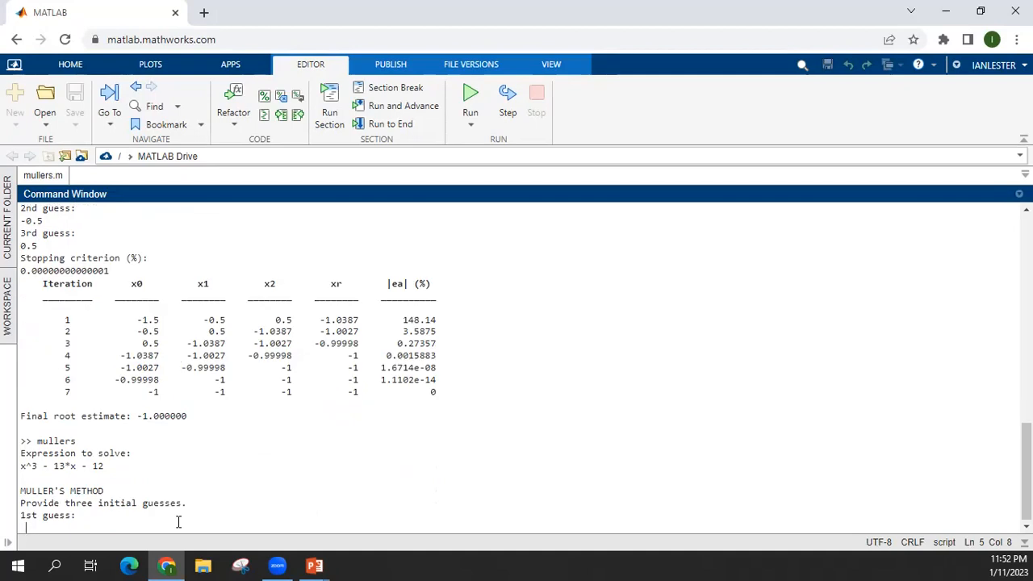
{"action": "type", "text": "100"}
{"action": "type", "text": "50"}
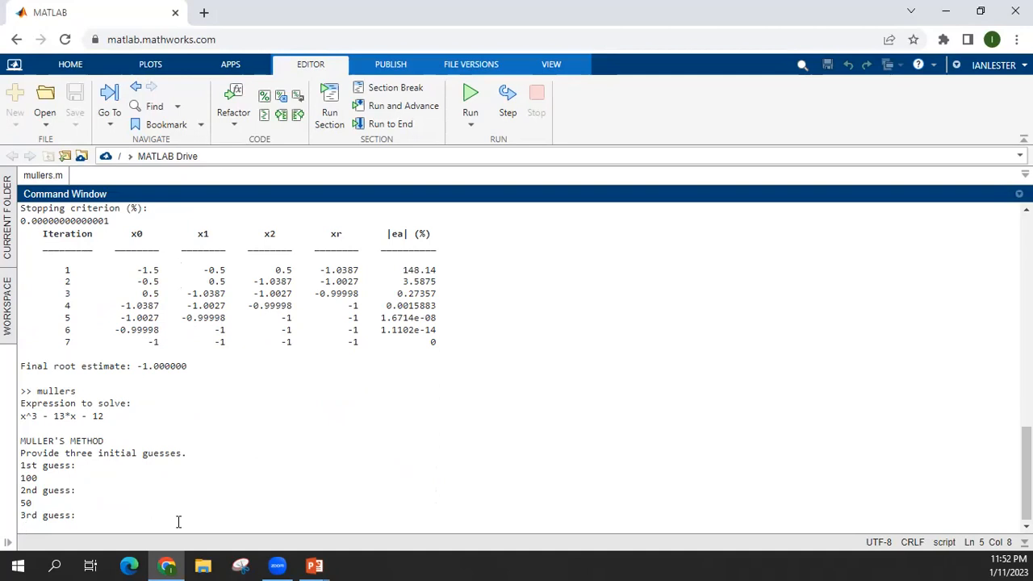
{"action": "type", "text": "10"}
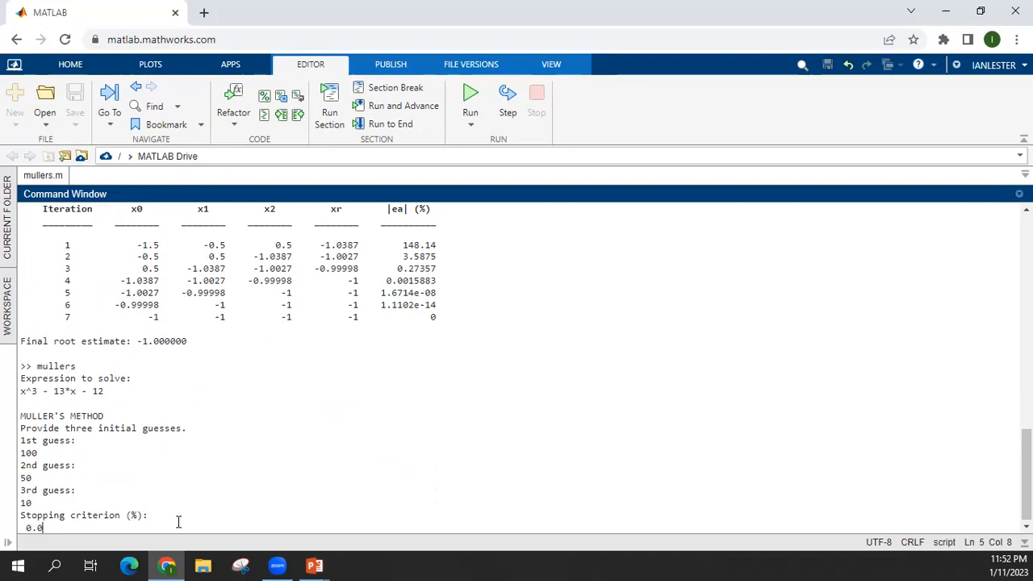
{"action": "key", "text": "Enter"}
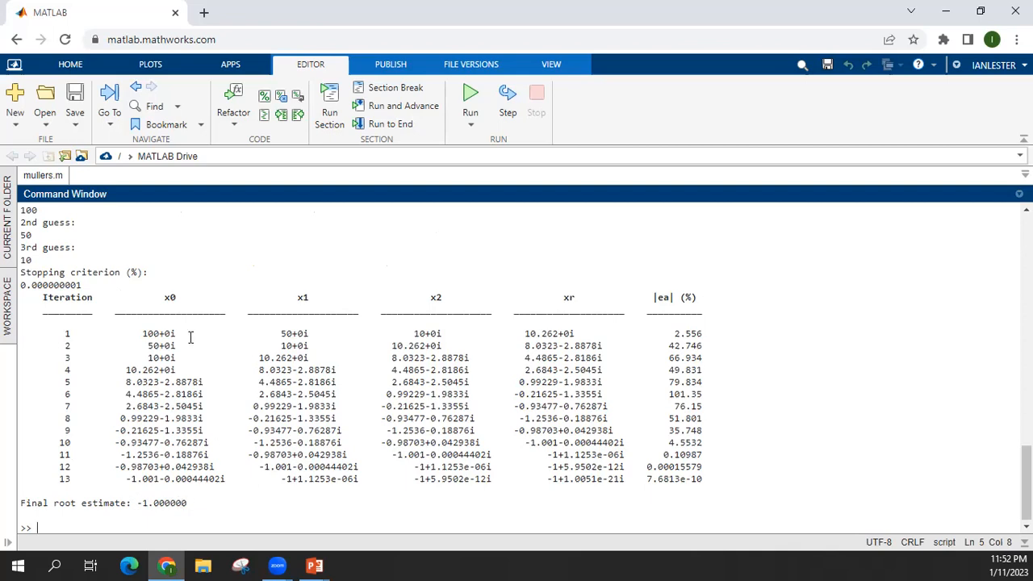
{"action": "mouse_move", "coordinate": [178, 381]}
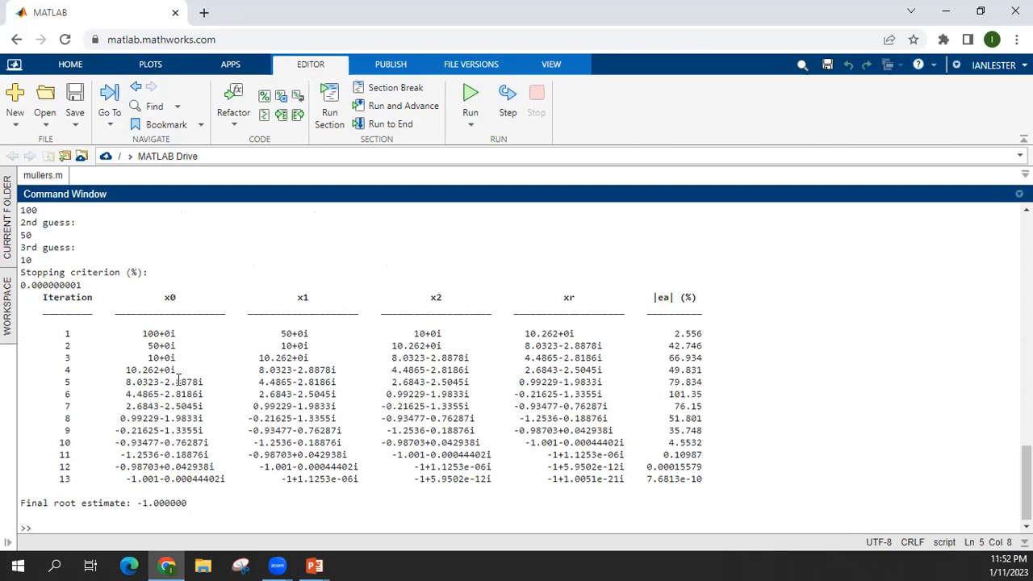
{"action": "mouse_move", "coordinate": [232, 375]}
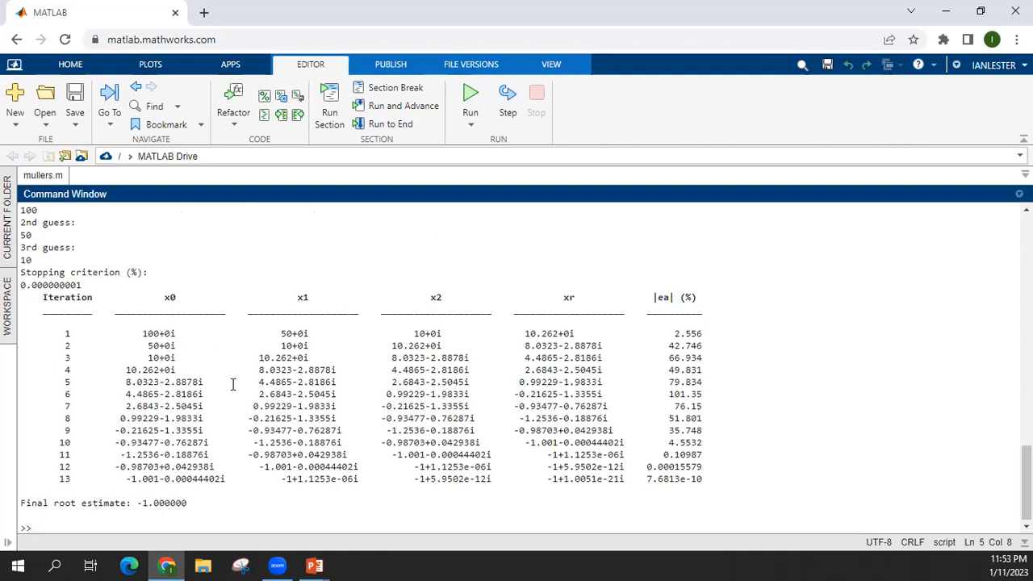
{"action": "mouse_move", "coordinate": [212, 399]}
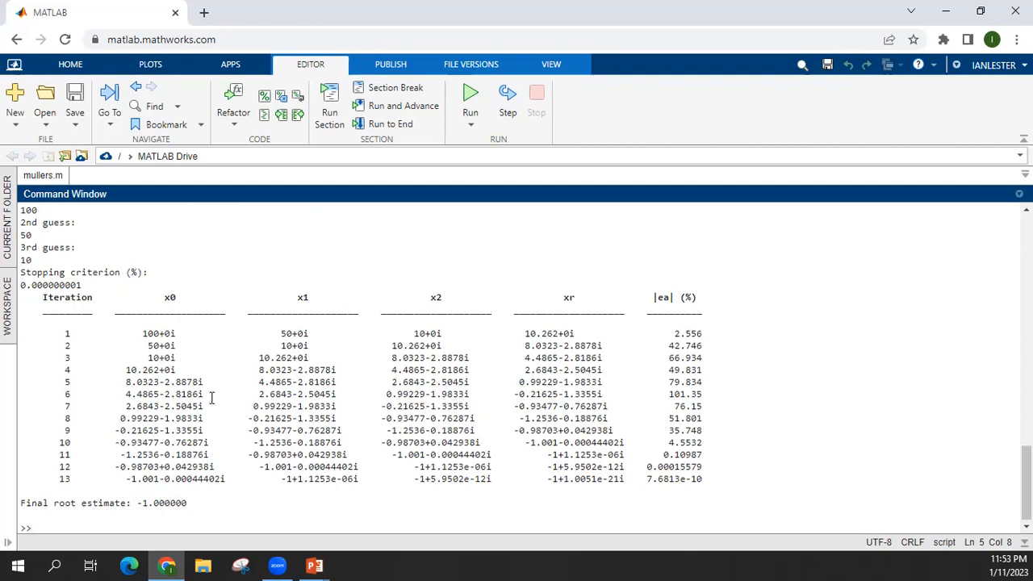